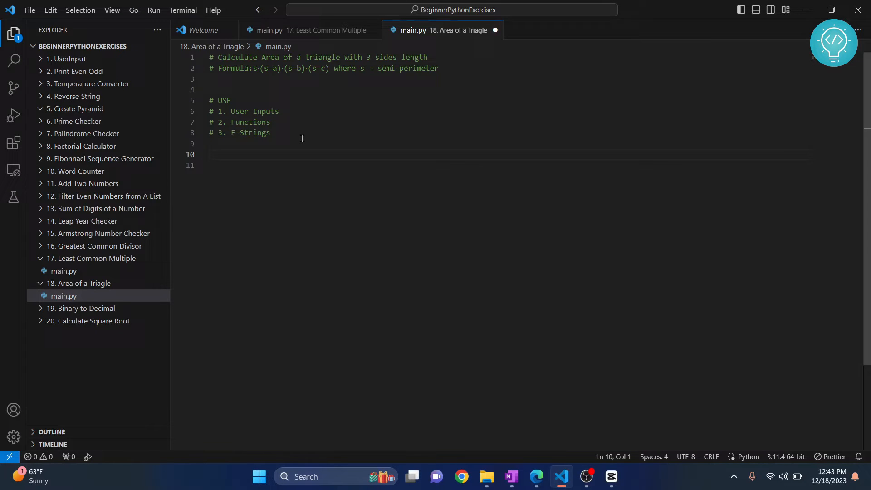
Declare the function header def calc_are(sidea, sideb, sidec): in main.py.
{"action": "type", "text": "def c"}
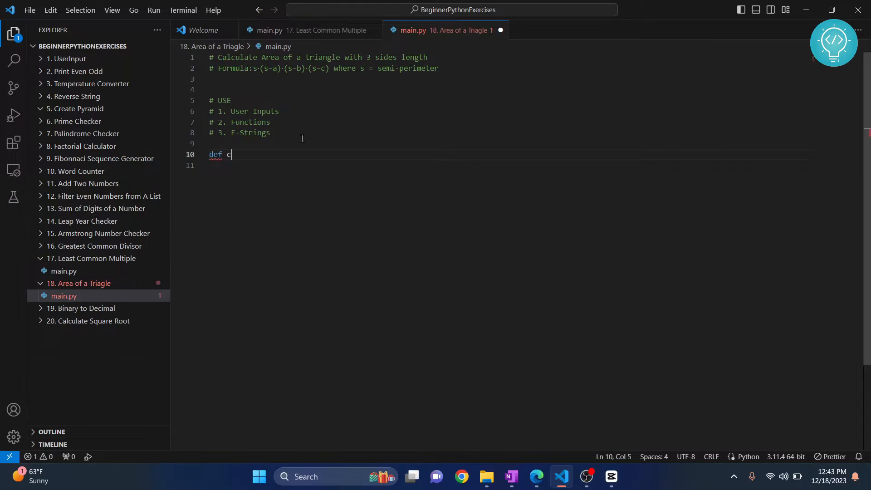
{"action": "type", "text": "a"}
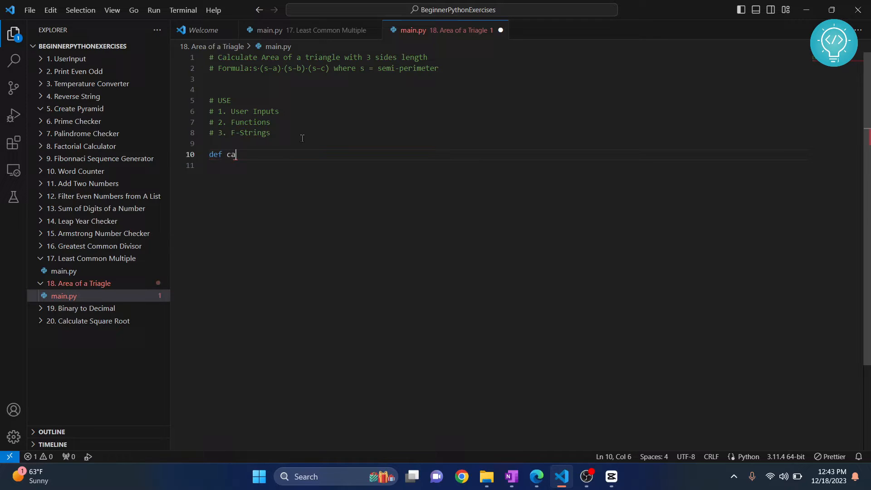
{"action": "type", "text": "lc_are()"}
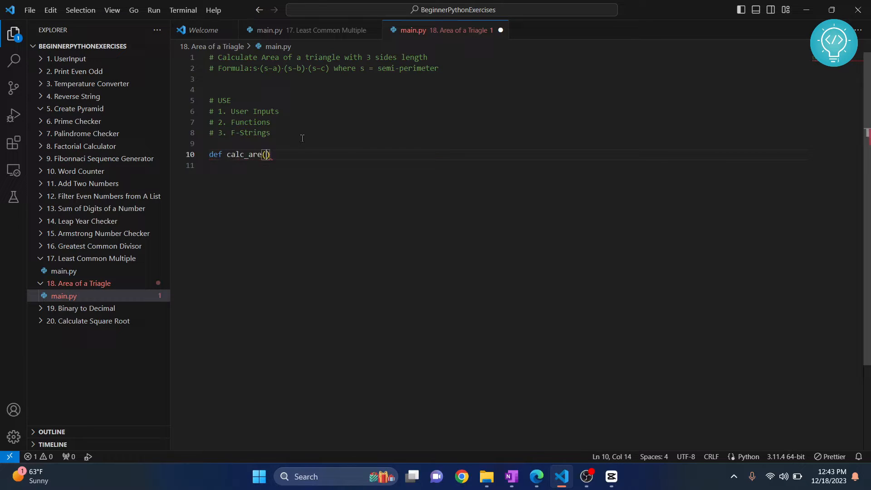
{"action": "type", "text": "sidea,"}
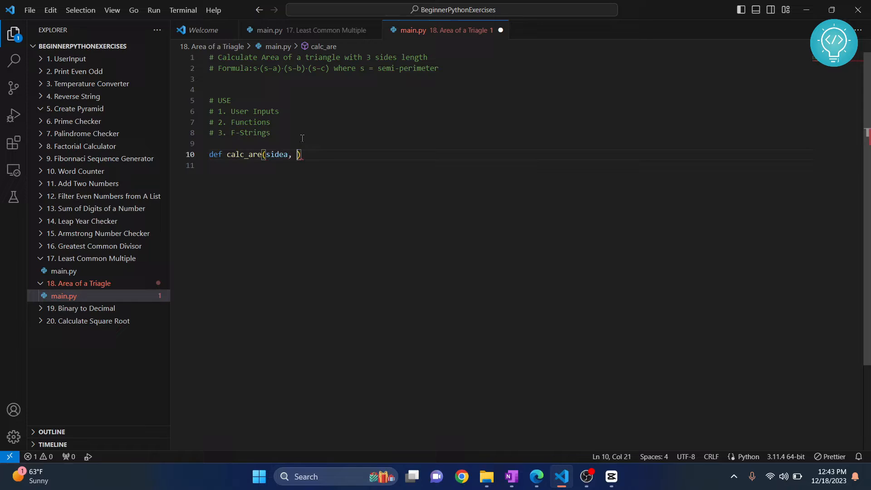
{"action": "type", "text": "sideb, sidec"}
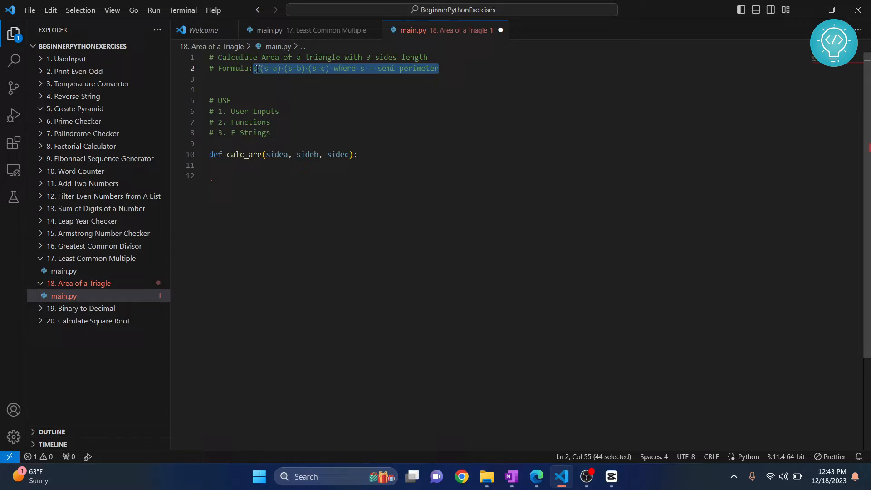
{"action": "left_click", "coordinate": [254, 68]}
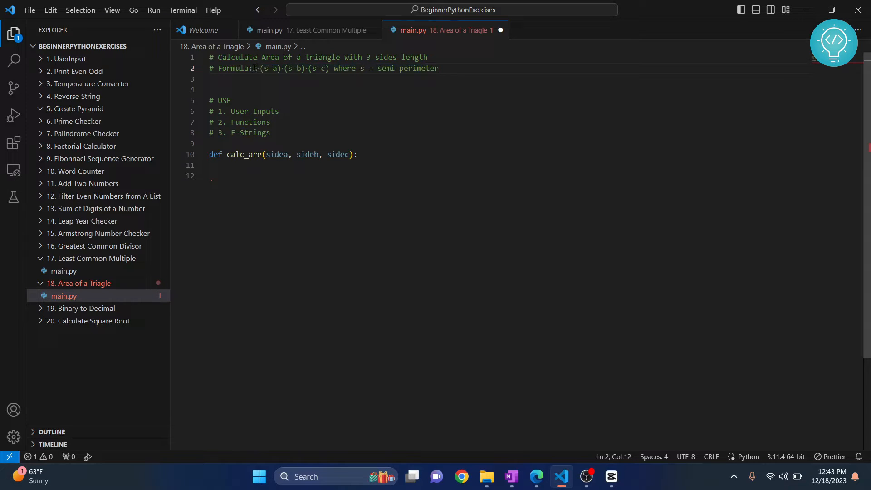
{"action": "left_click_drag", "start_coordinate": [253, 69], "coordinate": [329, 68]}
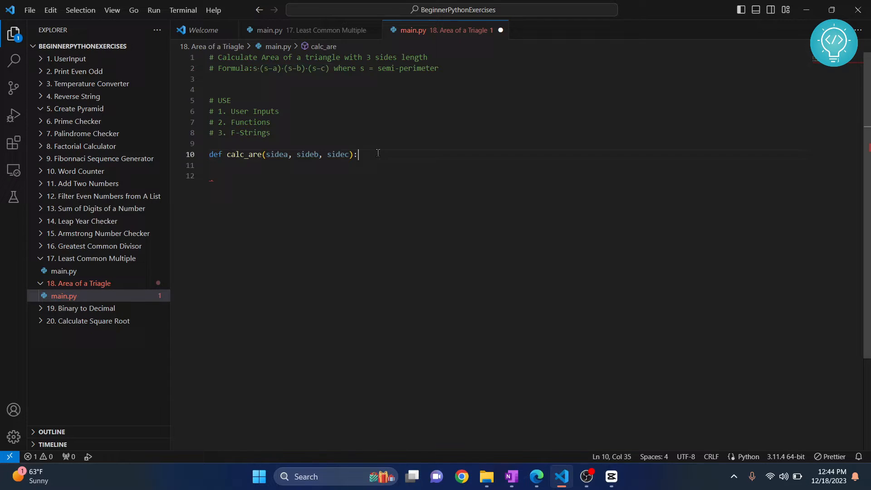
Start the semi_perimeter assignment, correcting the variable name to use an underscore.
{"action": "type", "text": "semi-p"}
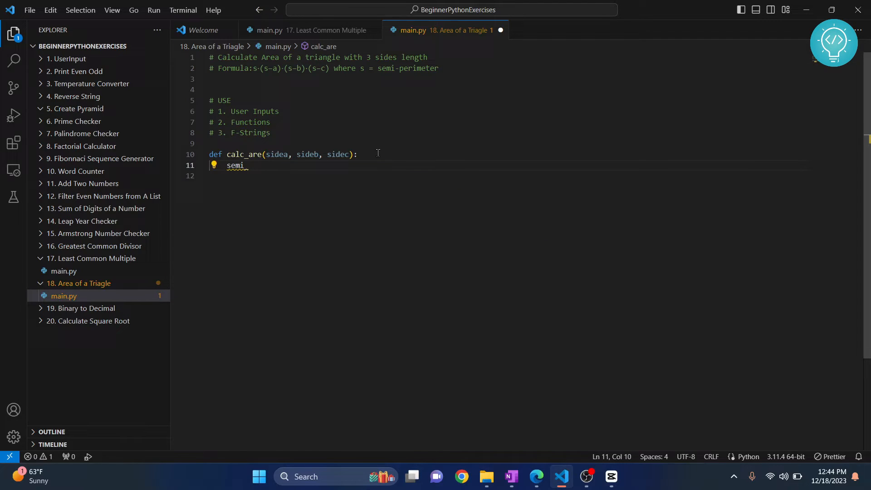
{"action": "type", "text": "_per"}
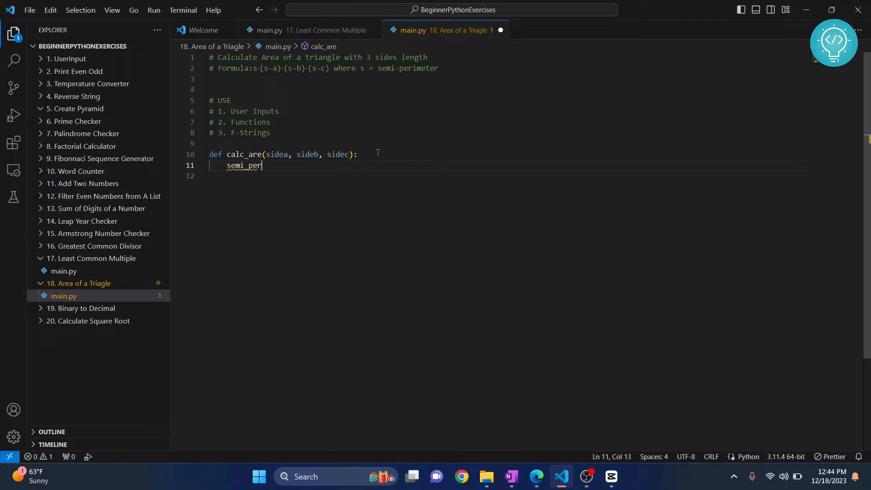
{"action": "type", "text": "imeter ="}
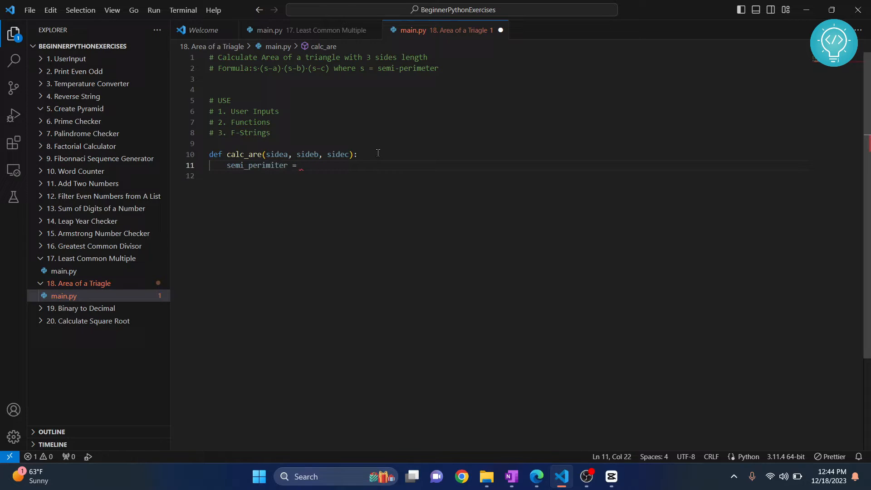
{"action": "double_click", "coordinate": [257, 166]}
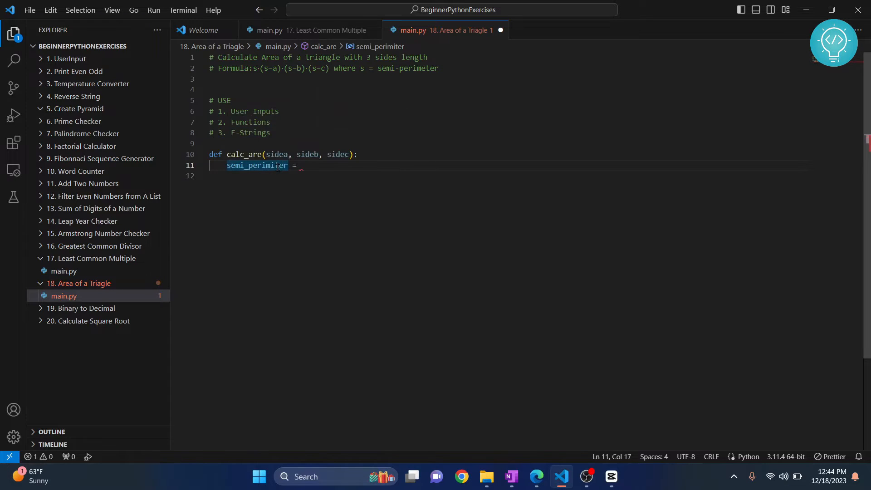
{"action": "type", "text": "s"}
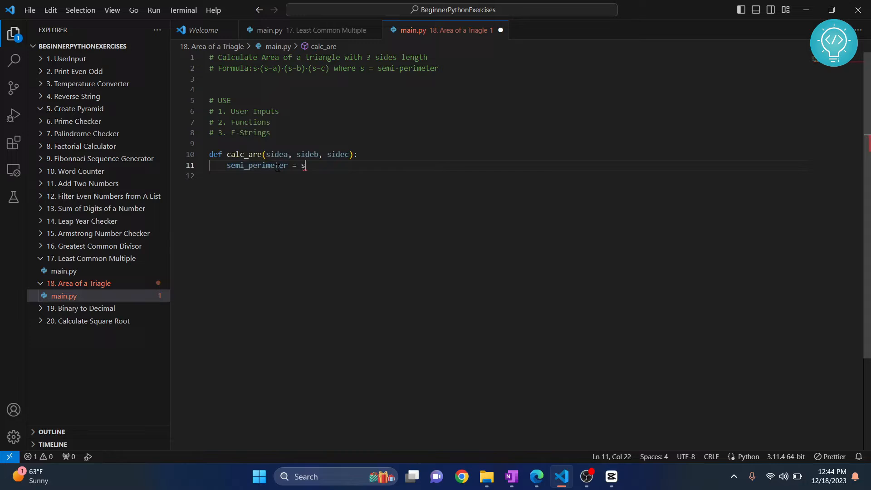
Complete the expression as (sidea + sideb + sidec)/2.
{"action": "type", "text": "idea + s"}
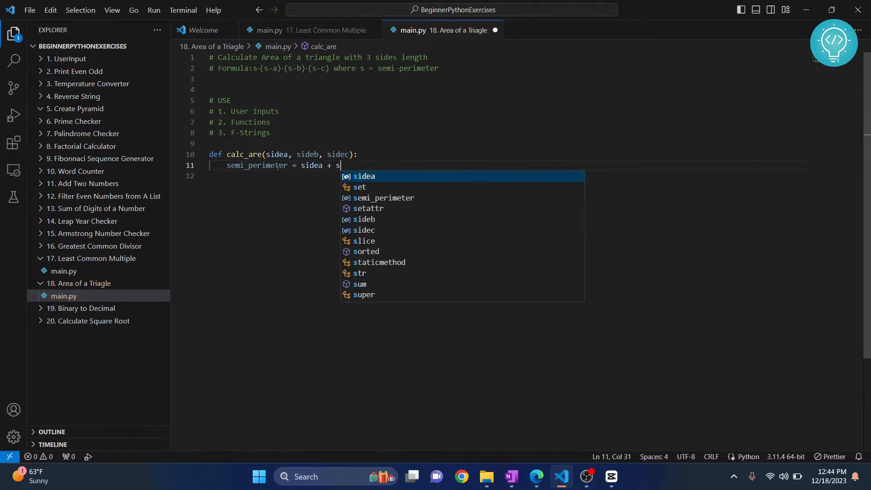
{"action": "type", "text": "ideb + sd"}
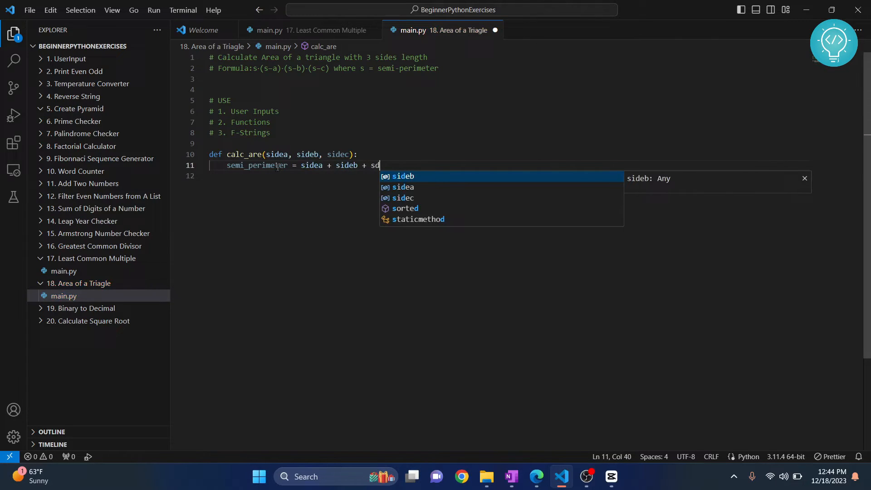
{"action": "type", "text": "idec"}
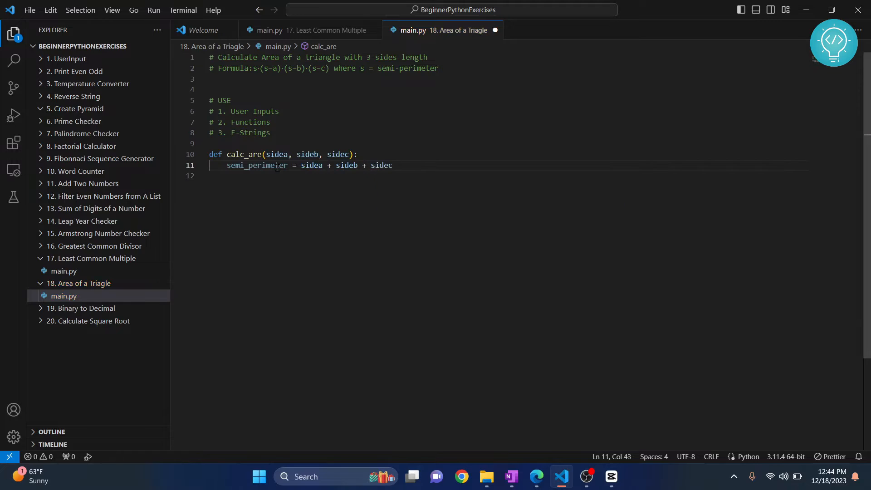
{"action": "type", "text": "/2"}
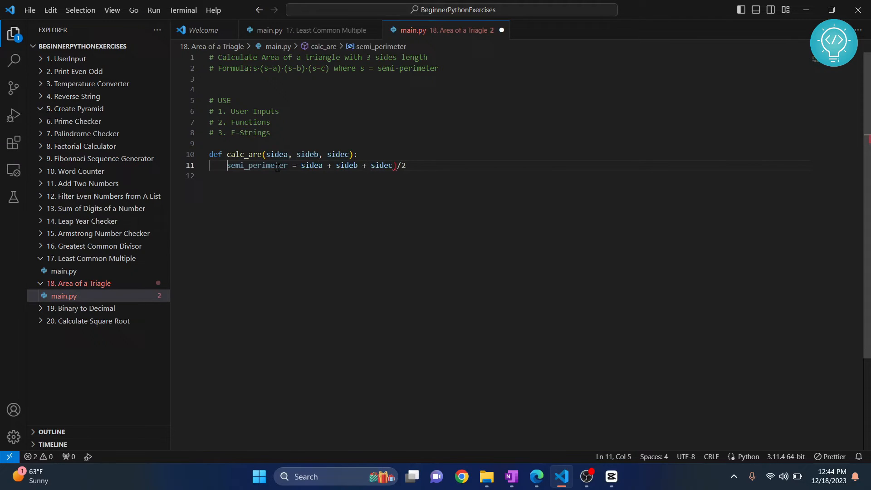
{"action": "type", "text": ")"}
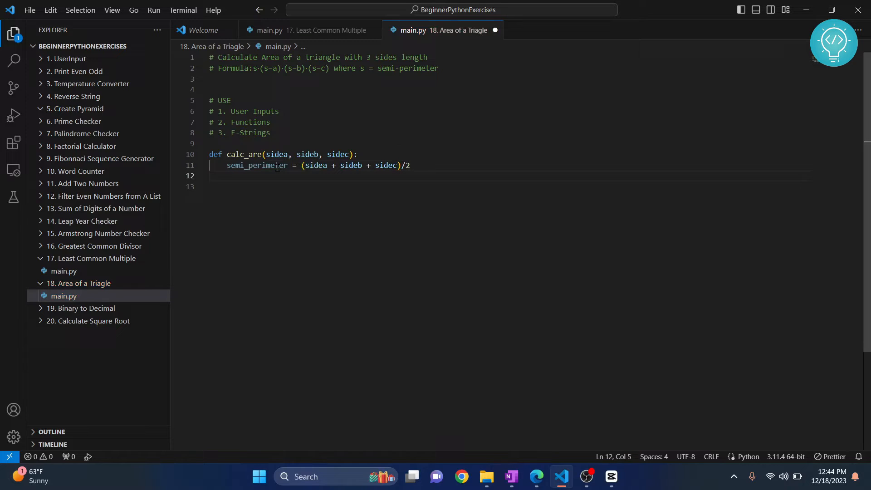
Reword the formula comment to 'square root of s(s-a)(s-b)(s-c), where s = semi-perimeter'.
{"action": "left_click", "coordinate": [257, 68]}
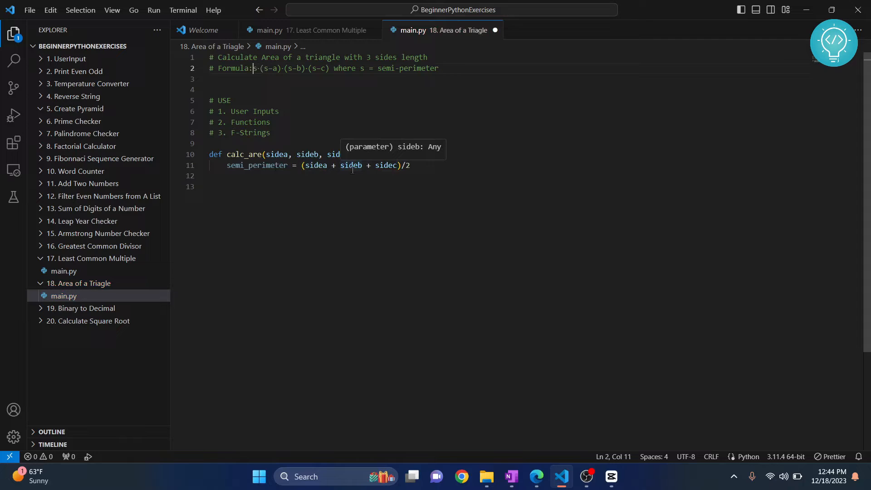
{"action": "type", "text": "sq"}
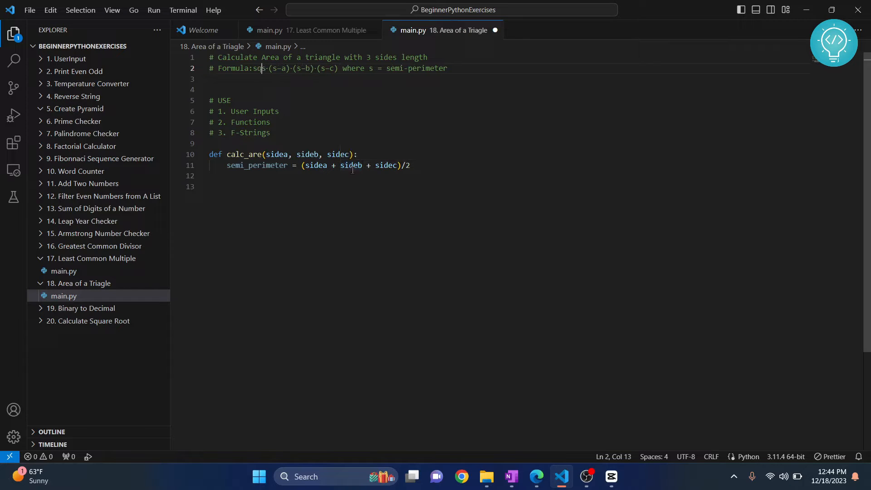
{"action": "type", "text": "quare root of"}
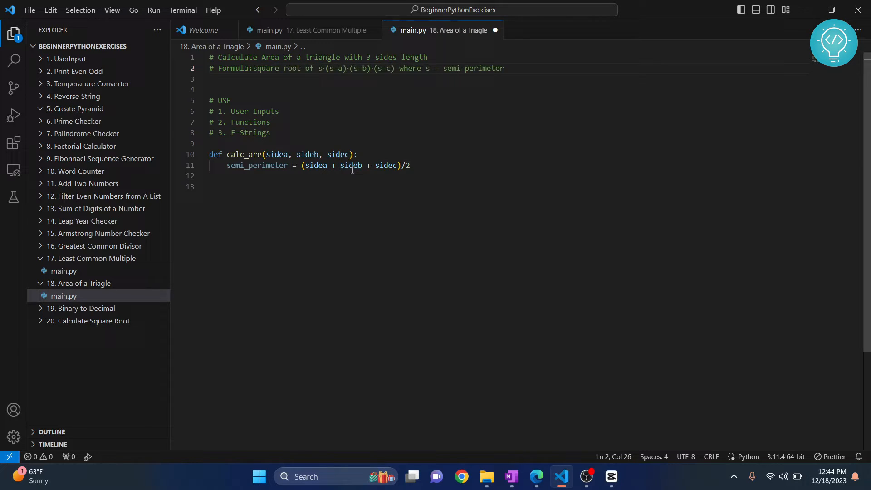
{"action": "left_click", "coordinate": [399, 68]}
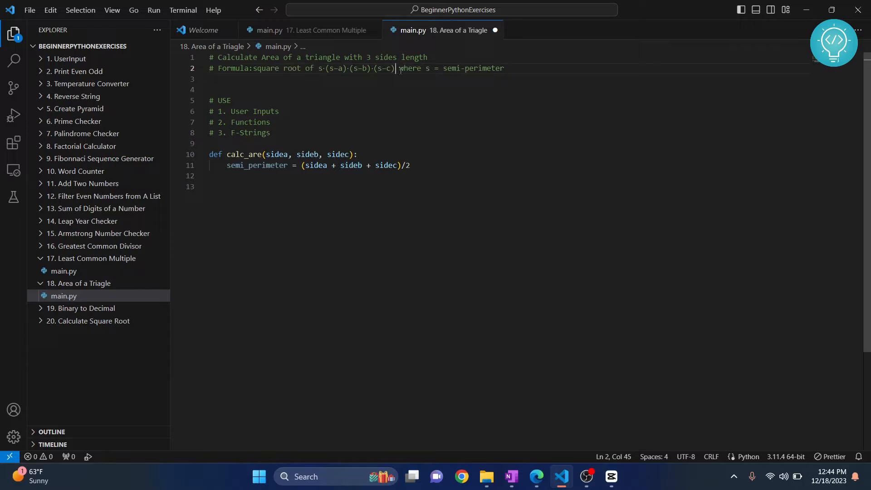
{"action": "type", "text": ","}
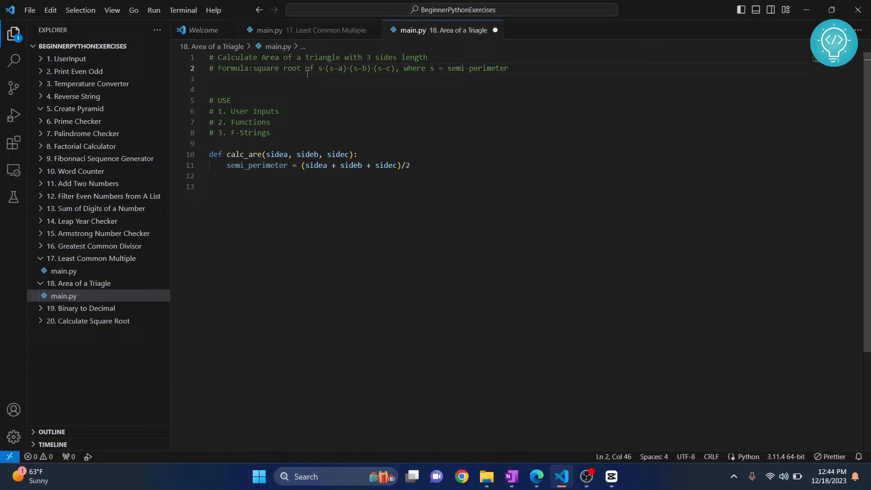
{"action": "left_click_drag", "start_coordinate": [325, 68], "coordinate": [396, 68]}
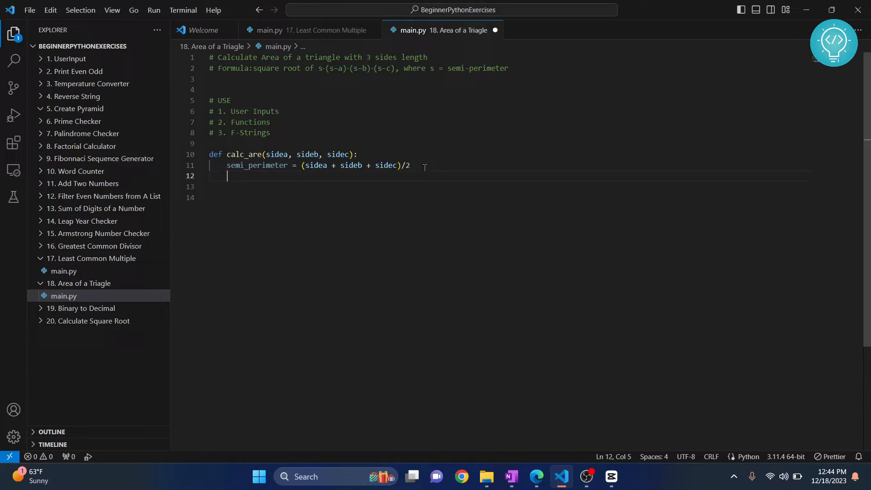
Compute area_sq as semi_perimeter times (semi_perimeter-sidea)(semi_perimeter-sideb)(semi_perimeter-sidec).
{"action": "type", "text": "are"}
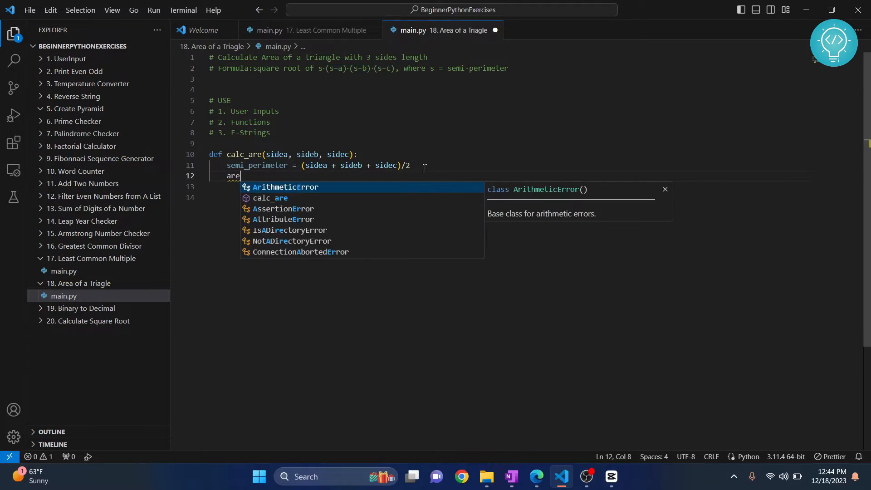
{"action": "type", "text": "a"}
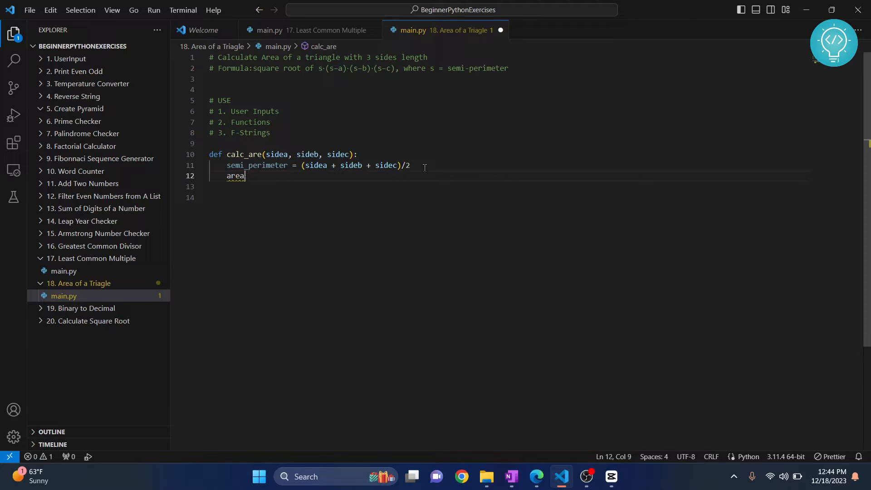
{"action": "type", "text": "_sq ="}
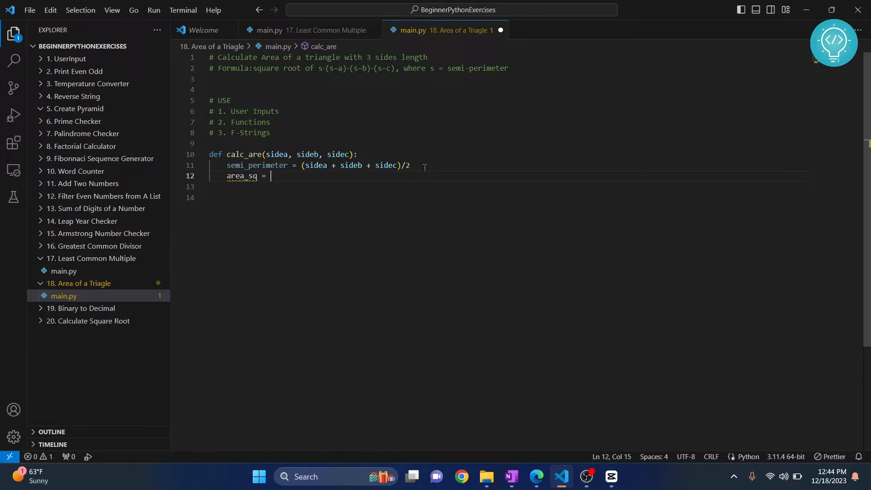
{"action": "type", "text": "smi"}
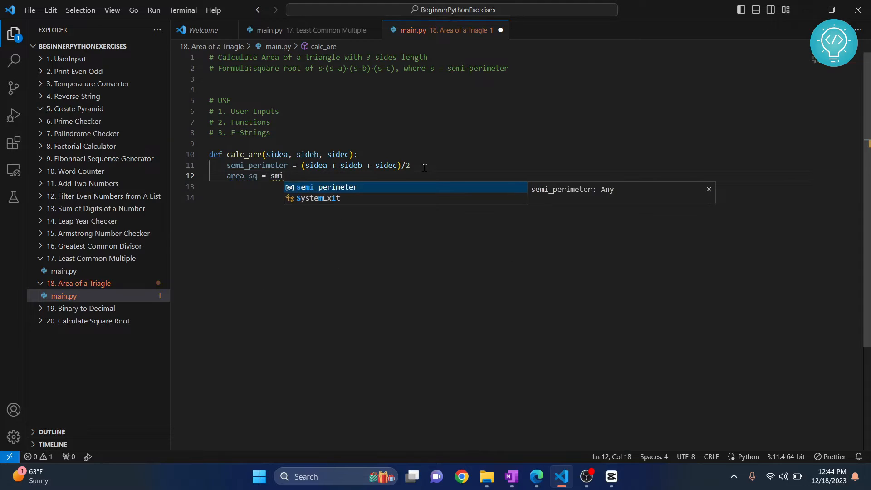
{"action": "type", "text": "semi_perimeter*"}
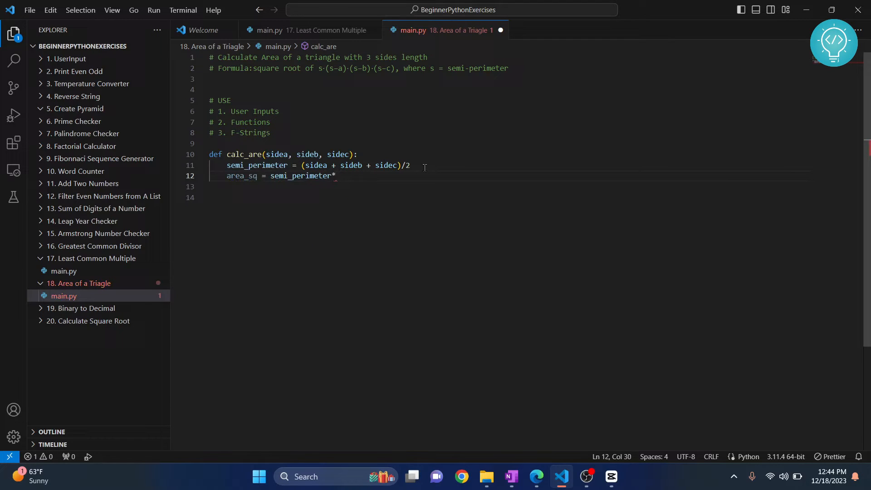
{"action": "type", "text": "("}
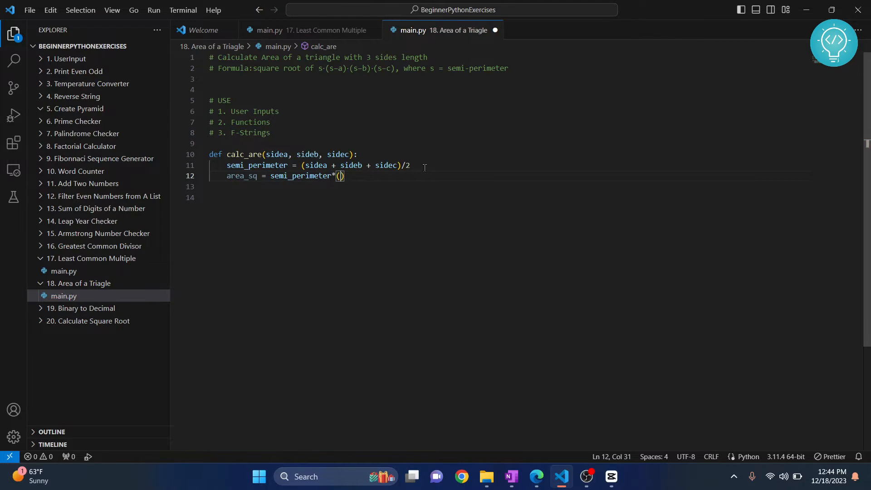
{"action": "type", "text": "semi_perimeter-"}
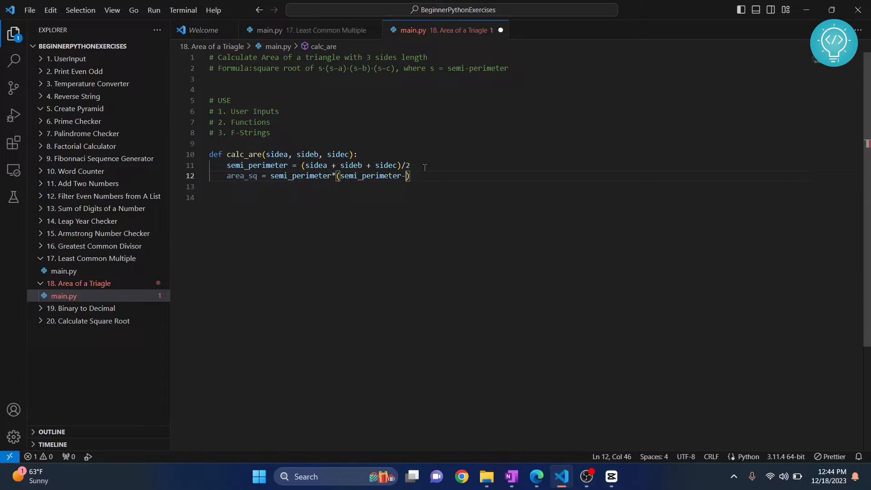
{"action": "type", "text": "sidea"}
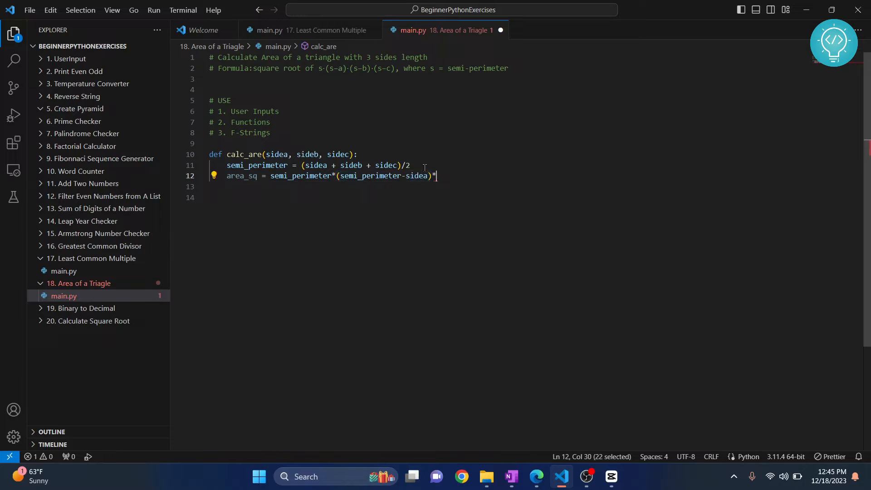
{"action": "type", "text": "(semi_perimeter-sidea)"}
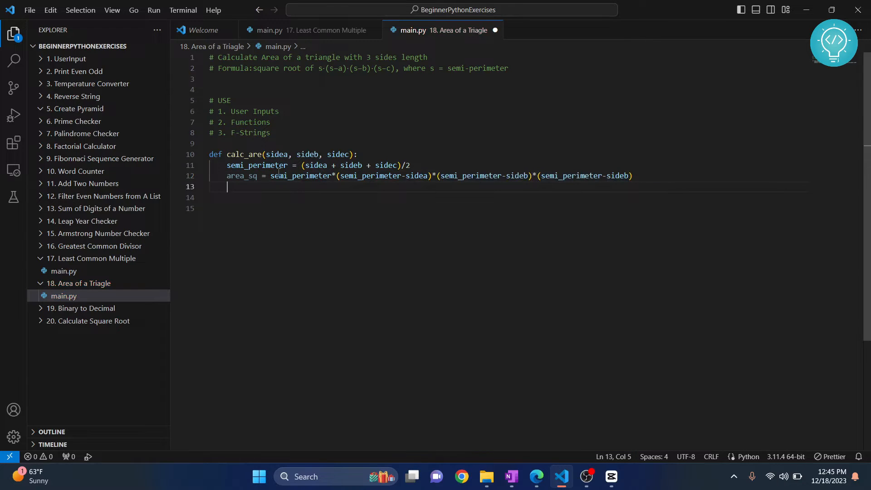
Add import math above the function and return math.sqrt(area_sq) from calc_are.
{"action": "double_click", "coordinate": [241, 175]}
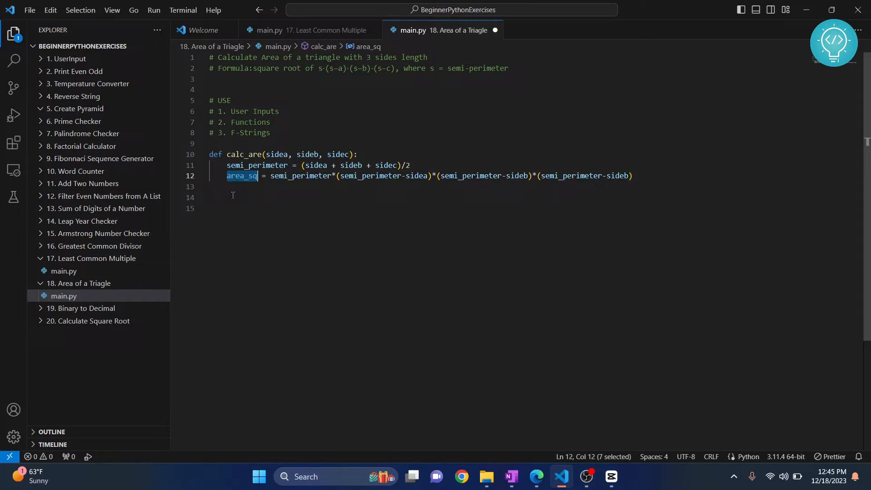
{"action": "type", "text": "return"}
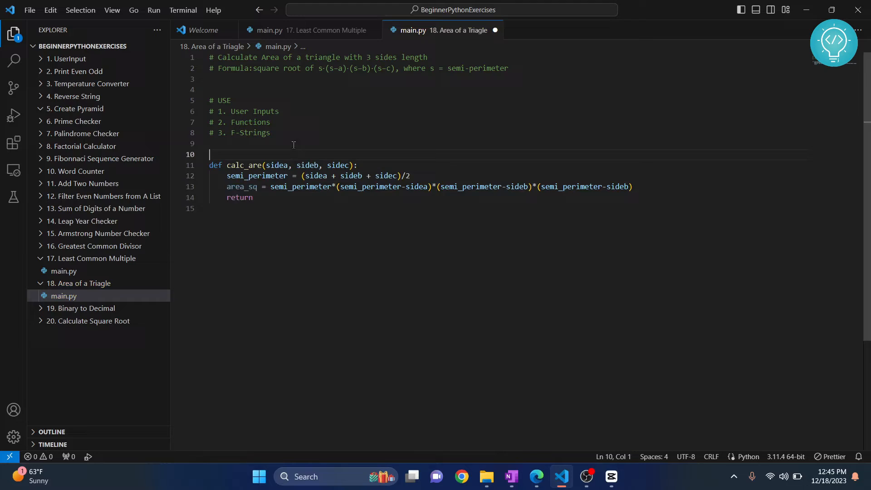
{"action": "type", "text": "import math"}
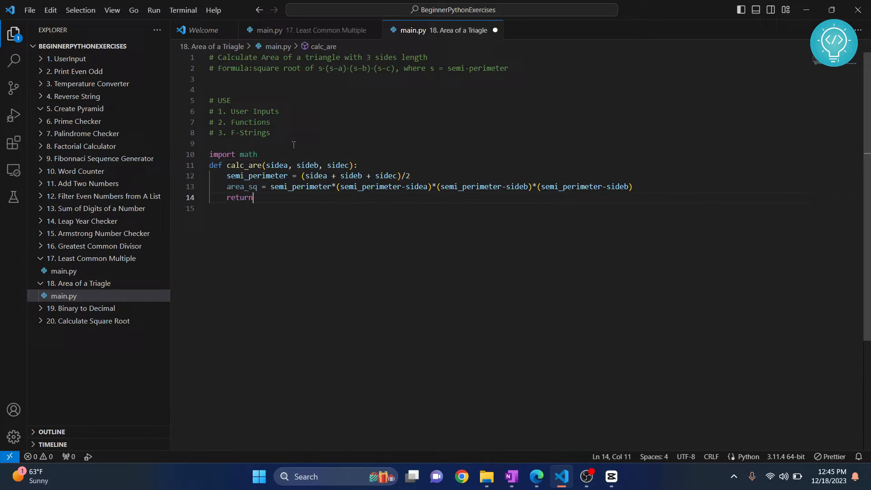
{"action": "type", "text": "mat"}
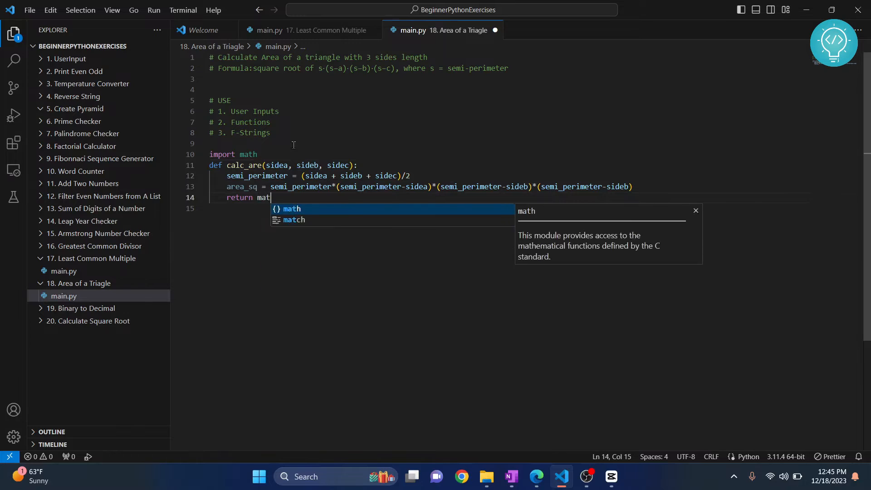
{"action": "type", "text": "h.sqrt(a"}
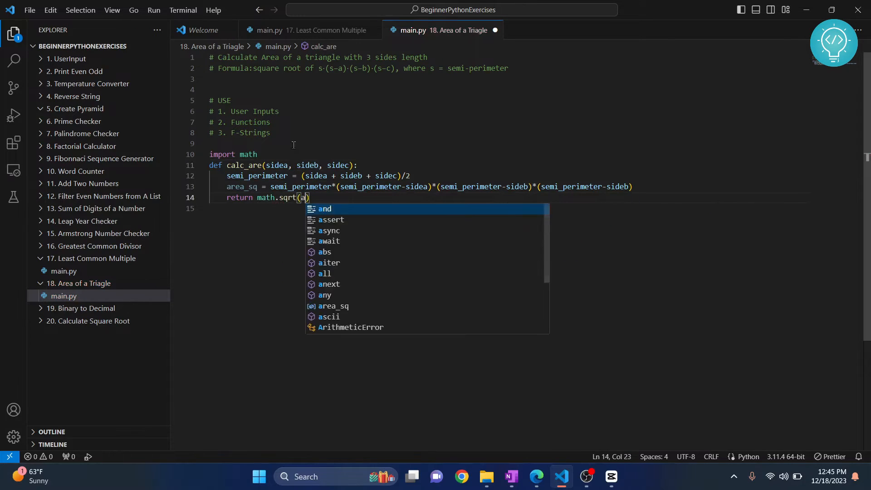
{"action": "type", "text": "rea_sq"}
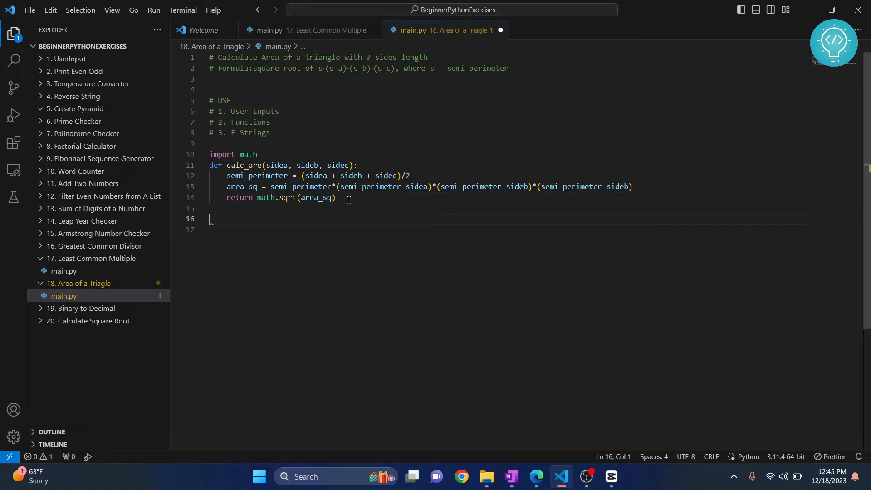
Begin the sidea = input assignment below calc_are, renaming side_a to sidea.
{"action": "type", "text": "side_a ="}
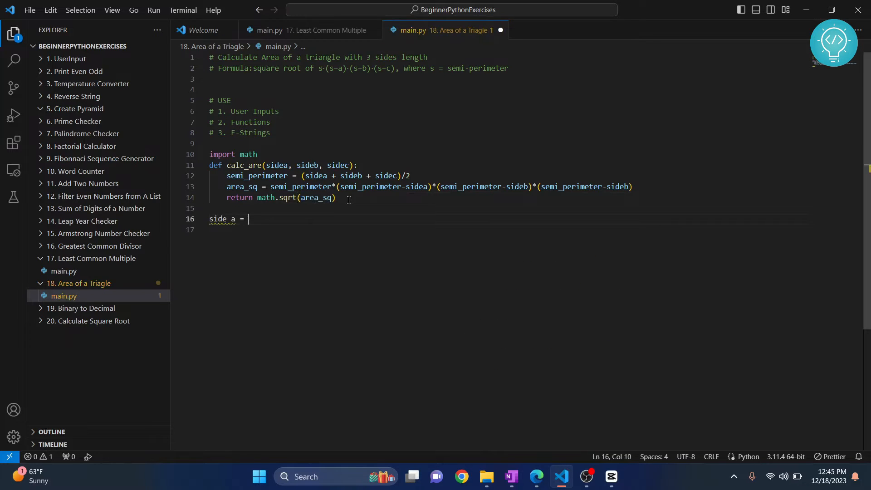
{"action": "type", "text": "input"}
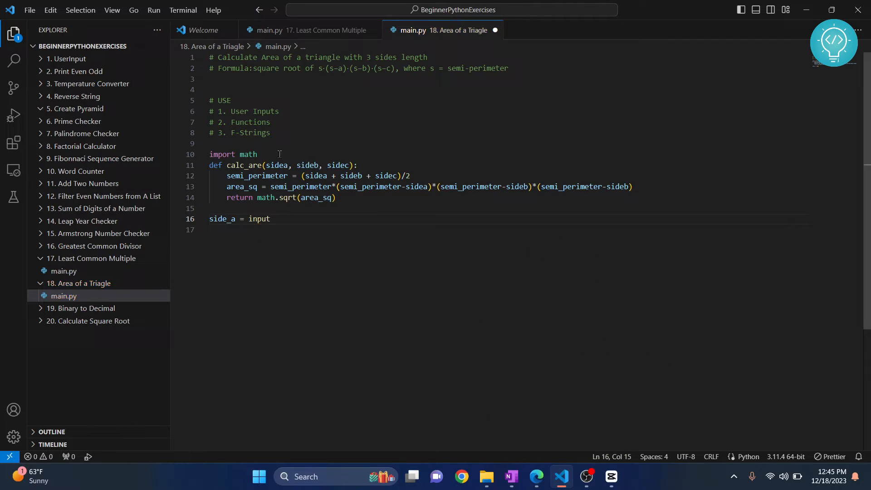
{"action": "double_click", "coordinate": [221, 219]}
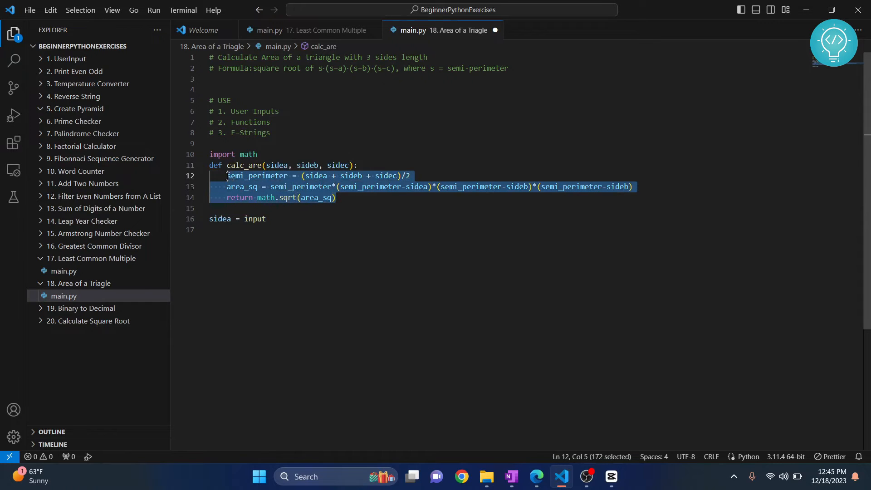
{"action": "double_click", "coordinate": [219, 219]}
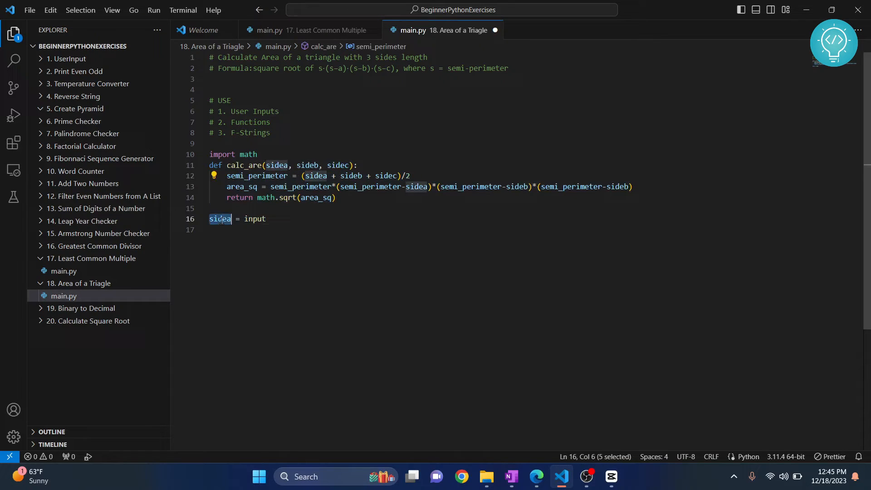
{"action": "left_click", "coordinate": [277, 166]}
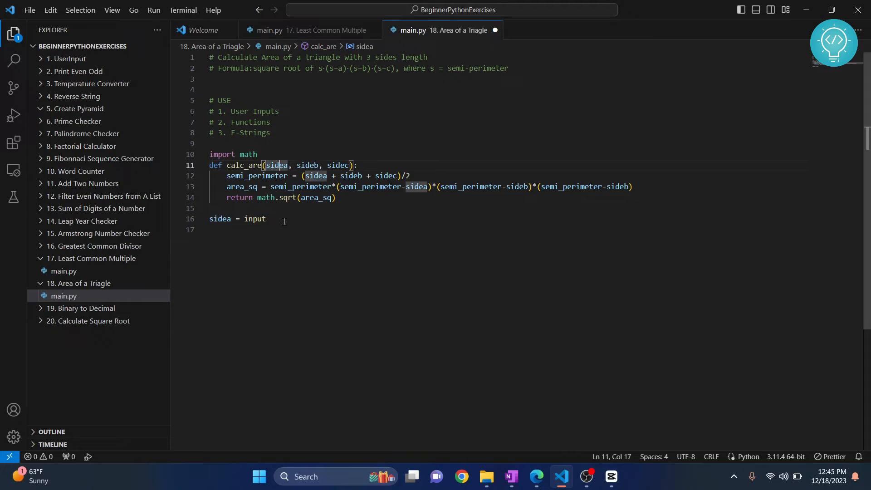
Write the prompt string 'Enter length of side 1:' inside the input call.
{"action": "type", "text": "('')"}
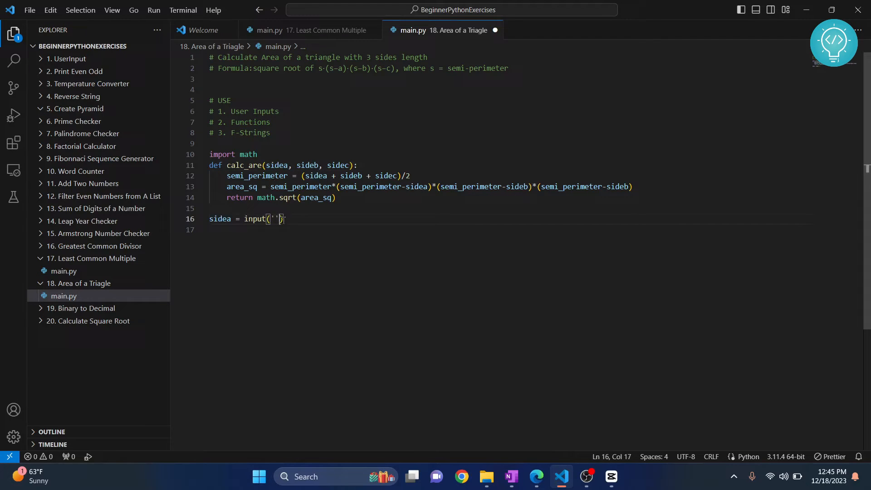
{"action": "type", "text": "Enter side"}
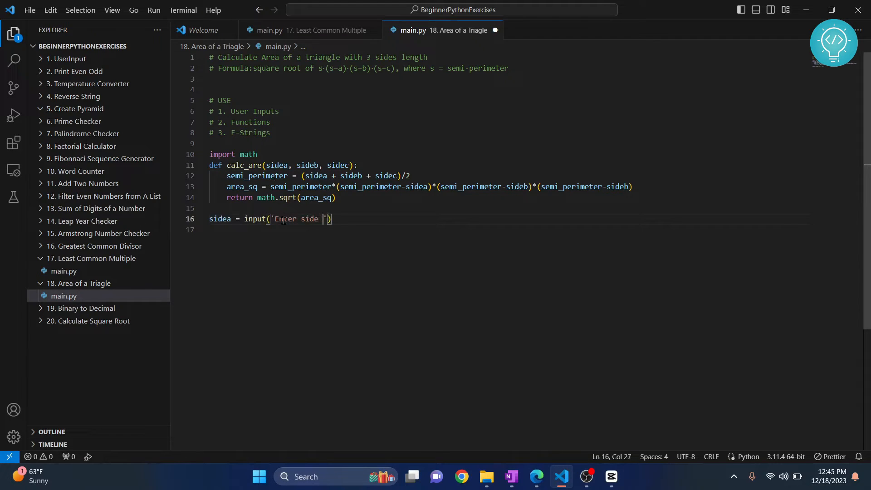
{"action": "type", "text": "1:"}
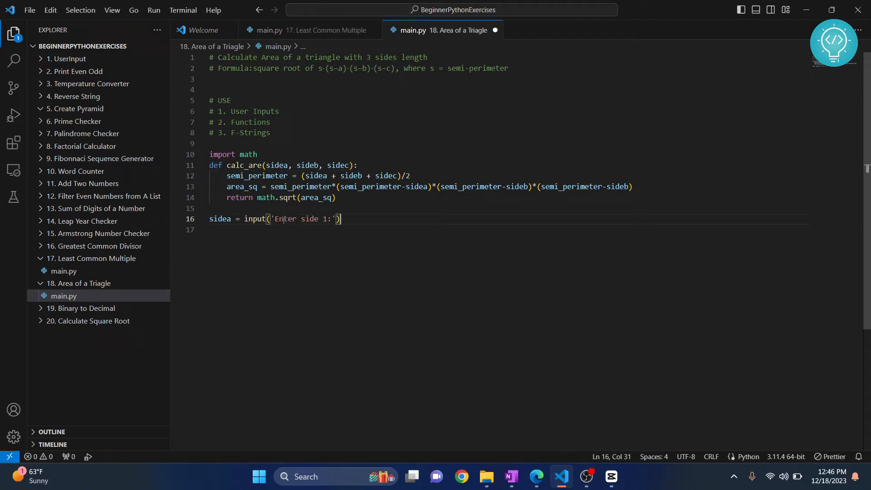
{"action": "type", "text": "1"}
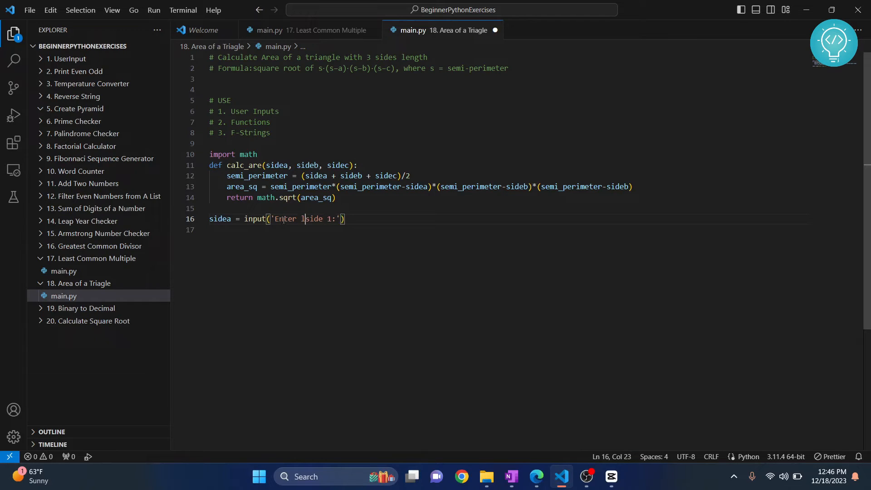
{"action": "type", "text": "ength of"}
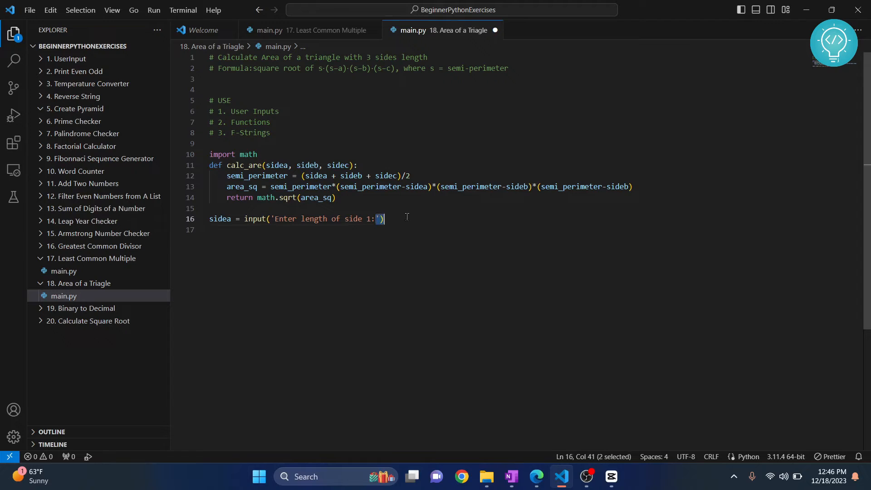
{"action": "mouse_move", "coordinate": [219, 218]}
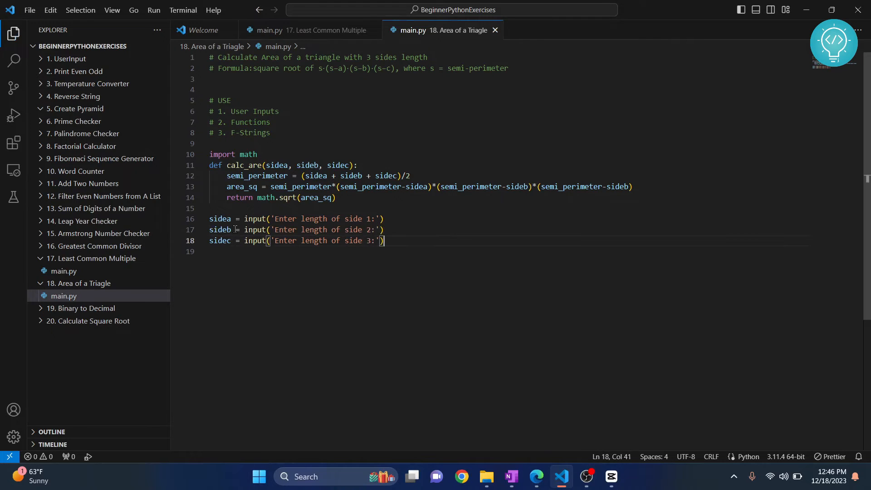
After a blank line, assign area = calc_are(sidea, sideb, sidec).
{"action": "key", "text": "Enter"}
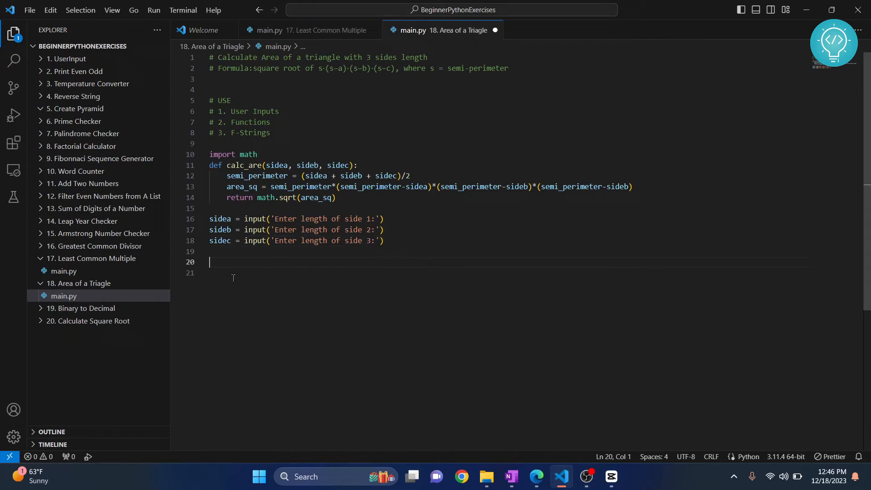
{"action": "key", "text": "enter"}
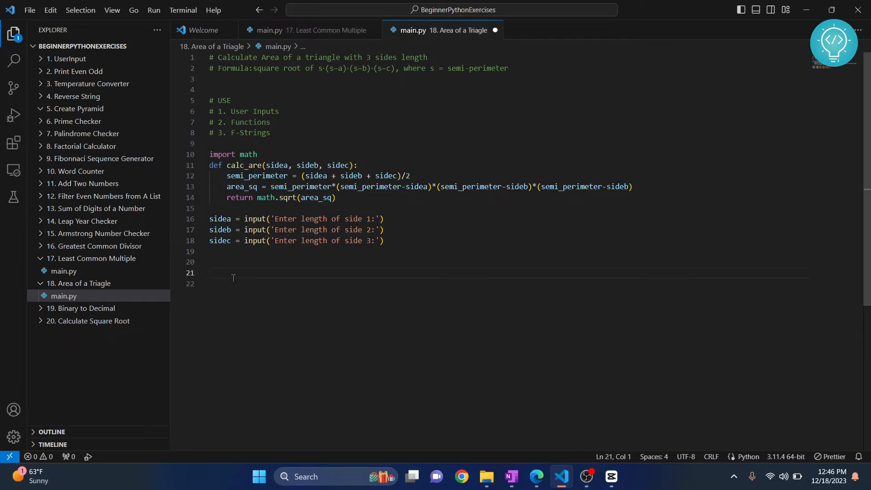
{"action": "type", "text": "area ="}
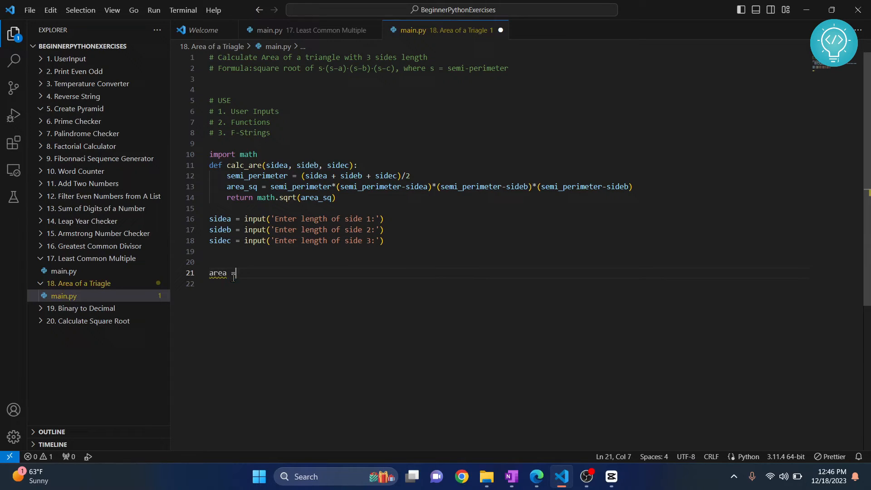
{"action": "type", "text": "calc_are"}
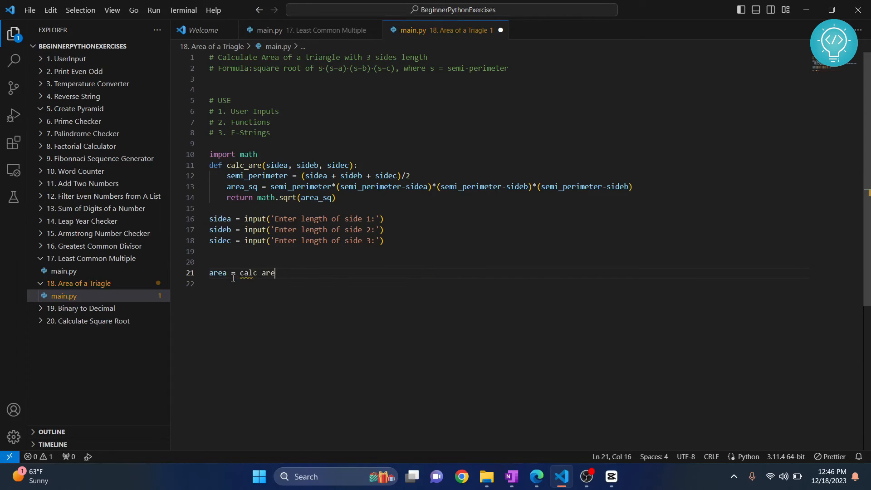
{"action": "type", "text": "(sidea, sideb, s"}
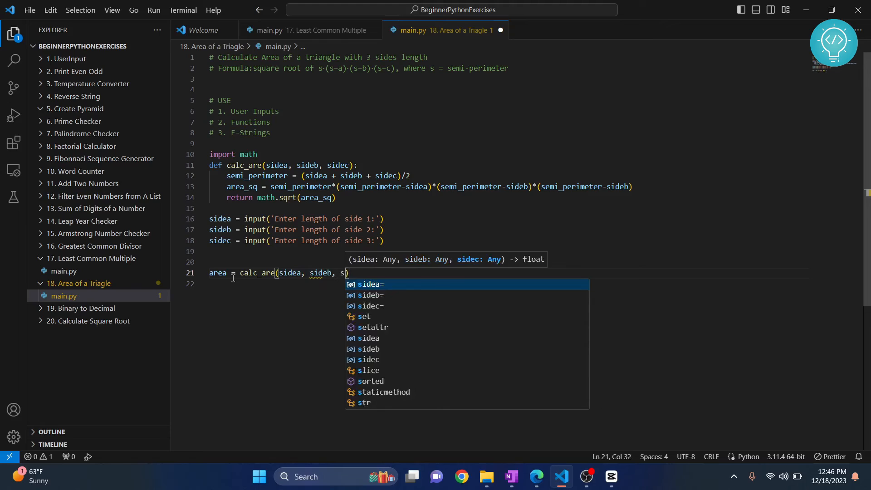
{"action": "type", "text": "idec"}
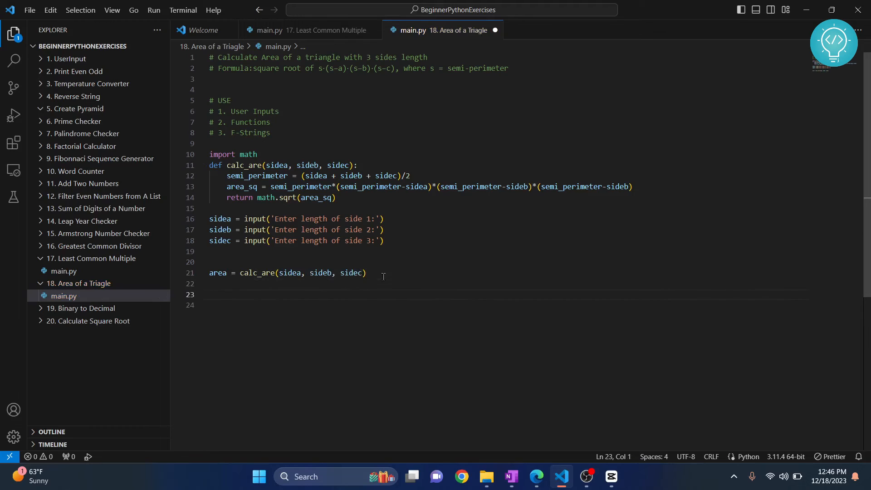
End the script with print(f"The area is {area}") and save the file.
{"action": "type", "text": "print(f\"\""}
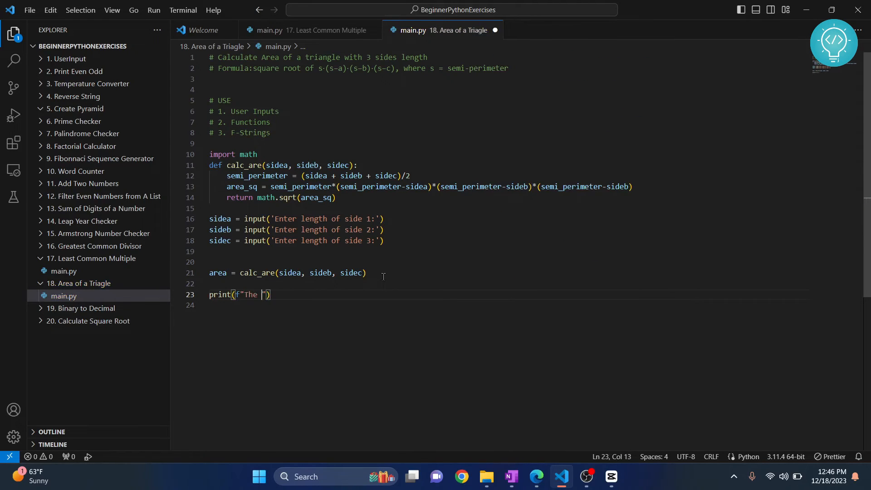
{"action": "type", "text": "area"}
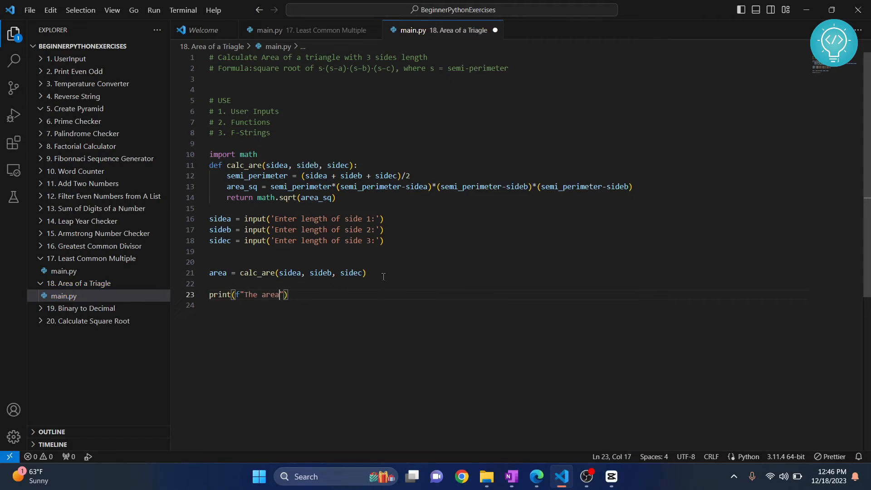
{"action": "type", "text": "is {}"}
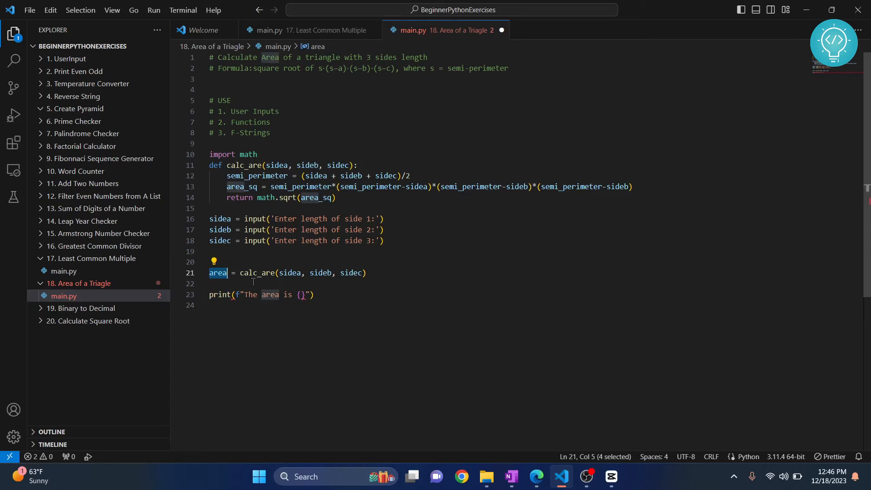
{"action": "type", "text": "area"}
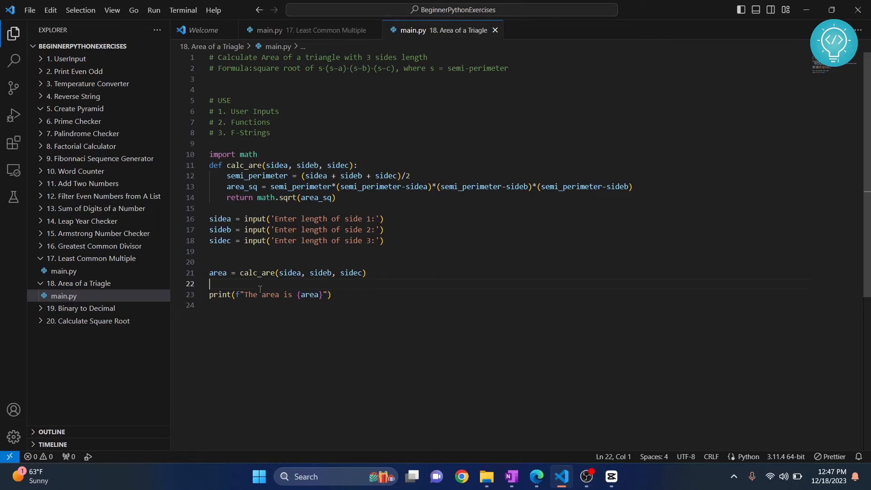
{"action": "left_click", "coordinate": [182, 10]}
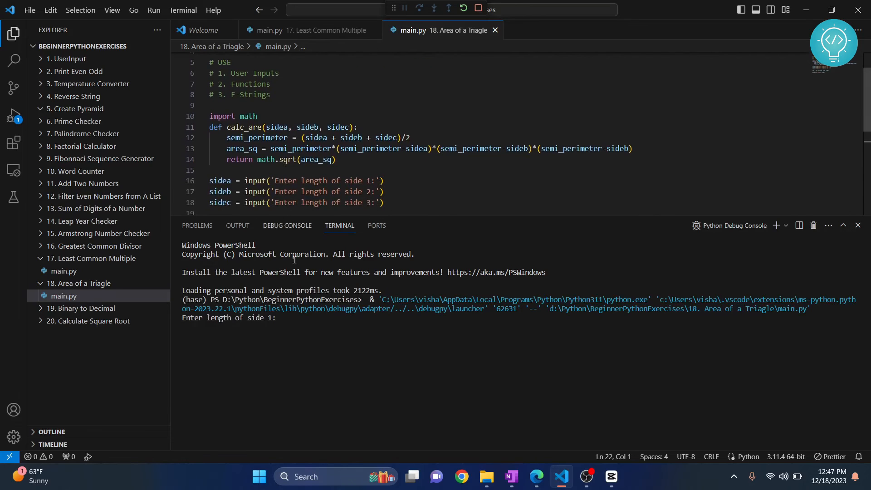
Run the script with sides 4, 5 and 6, hitting a TypeError, and highlight the three input lines.
{"action": "type", "text": "4"}
{"action": "type", "text": "5"}
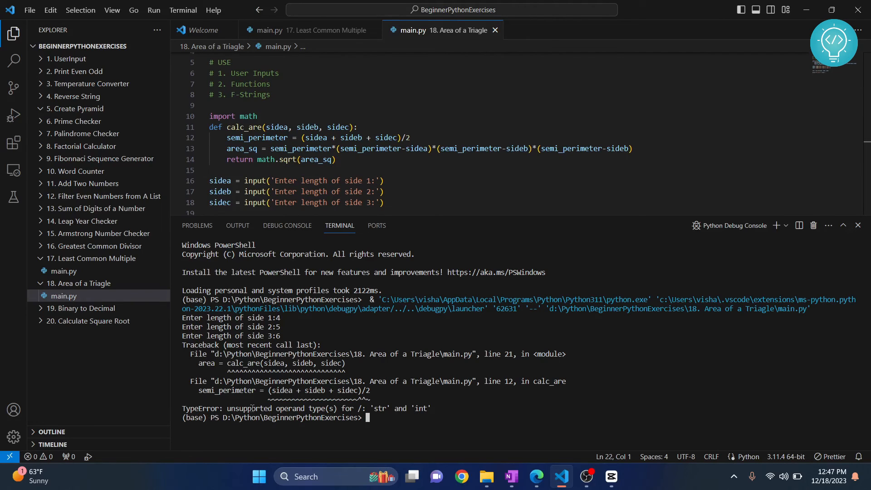
{"action": "left_click_drag", "start_coordinate": [182, 409], "coordinate": [356, 409]}
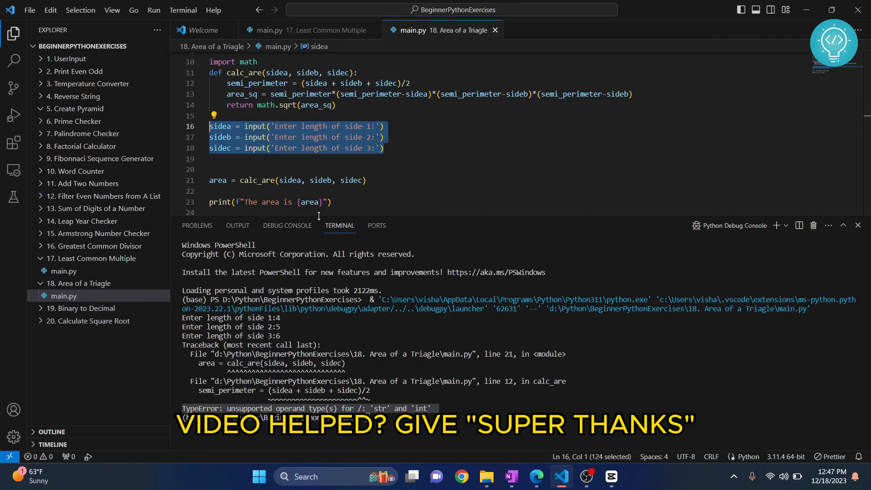
Wrap each calc_are argument in int() so the sides are numeric.
{"action": "left_click", "coordinate": [289, 180]}
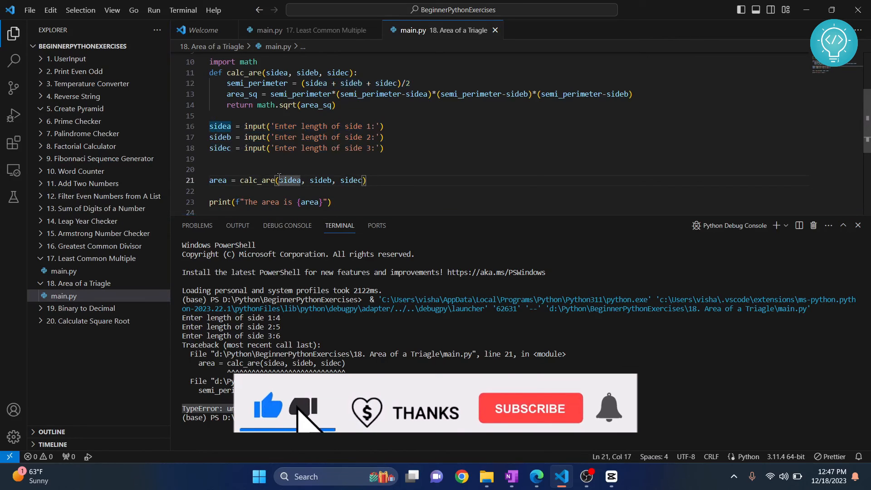
{"action": "type", "text": "int("}
{"action": "type", "text": "5"}
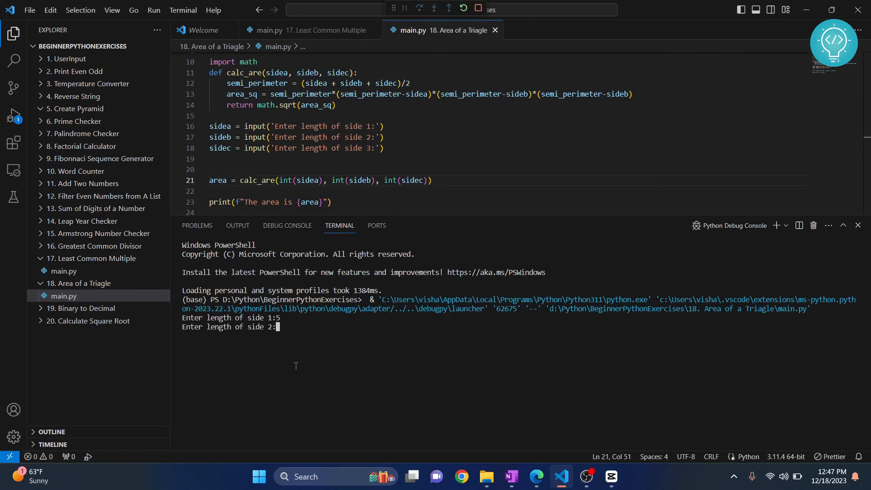
Rerun with sides 5, 6 and 9, printing The area is 28.284271247461902.
{"action": "type", "text": "6"}
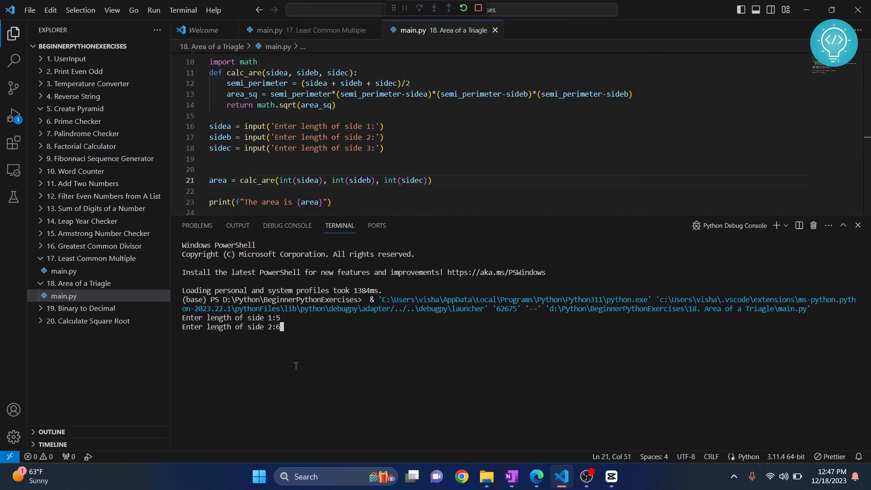
{"action": "type", "text": "9"}
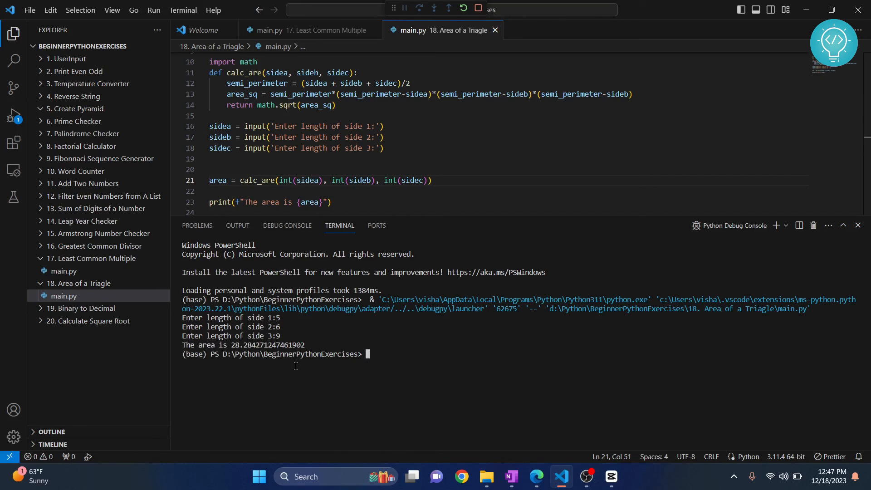